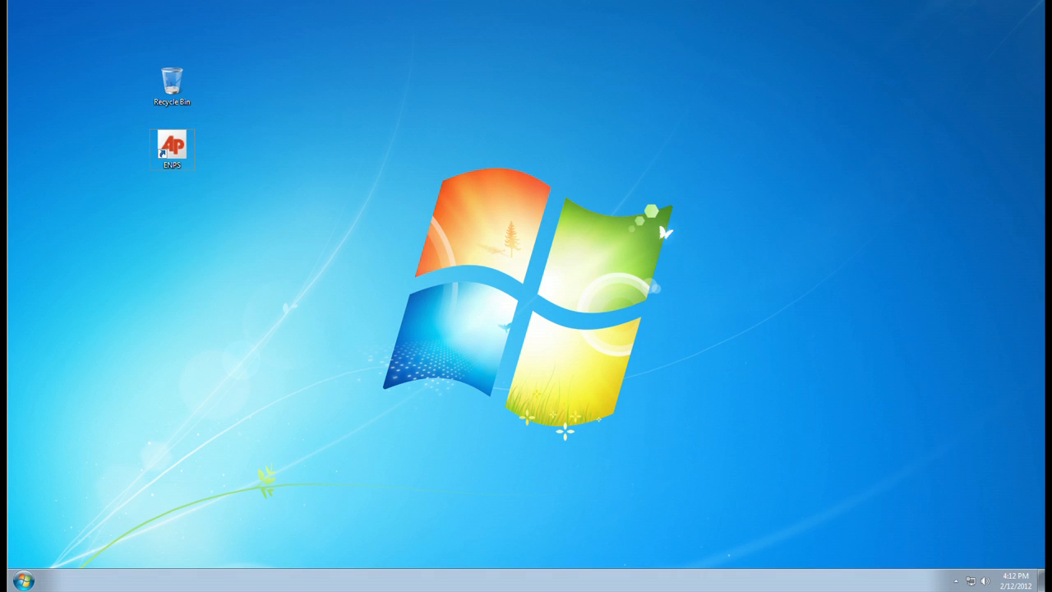
- Launch AP ENPS from its desktop shortcut
double_click(171, 144)
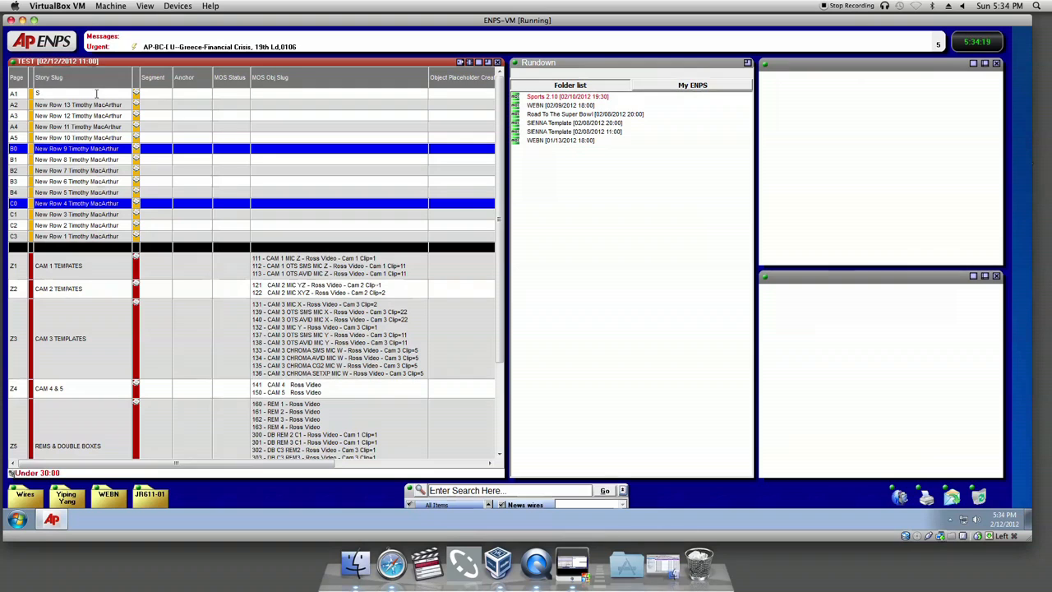
- Slug the first story 'Super Bowl' and add its OC and OTS segments
type("Super Bowl")
left_click(156, 93)
type("OC")
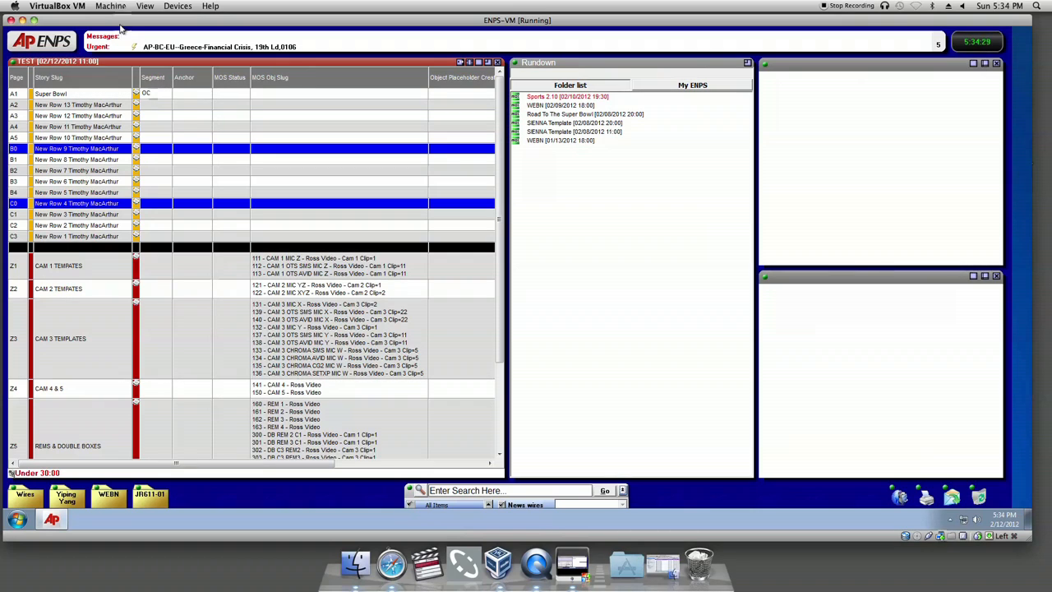
left_click(82, 105)
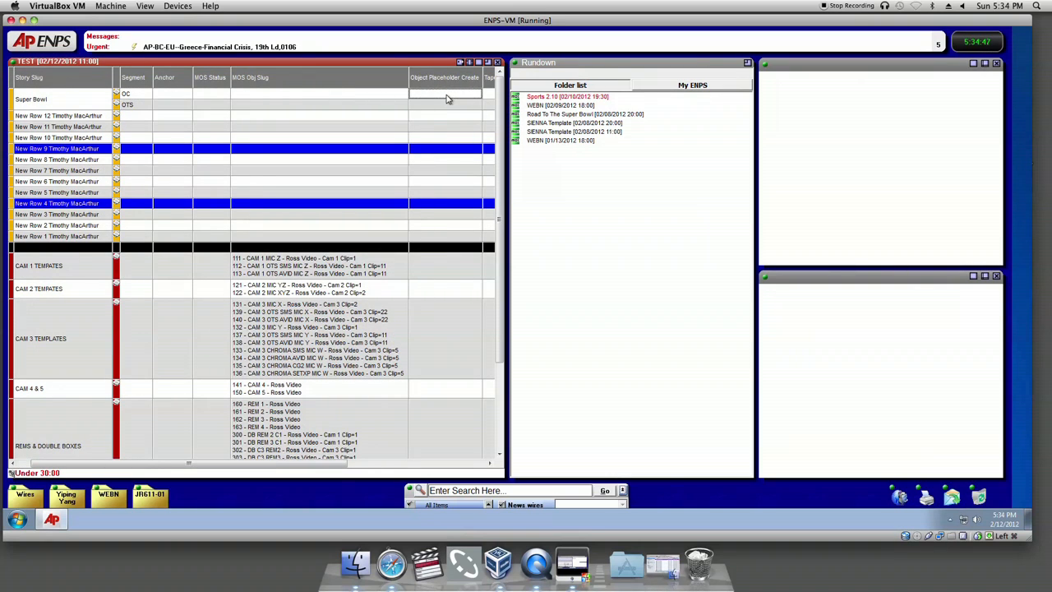
- Create a VIDEO object placeholder slugged 'Super Bowl OC' on the OC segment
left_click(445, 94)
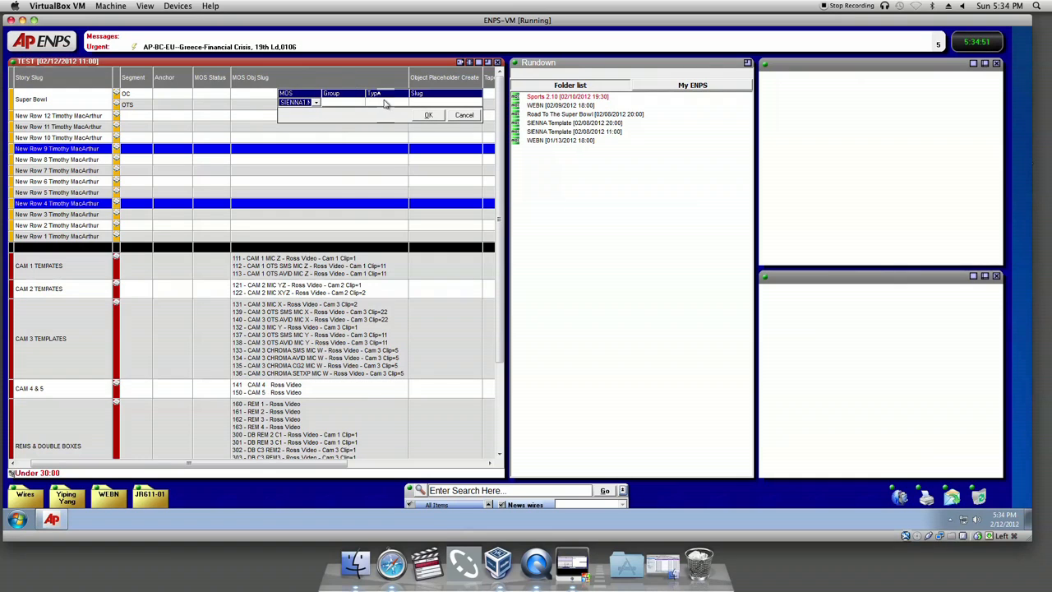
left_click(402, 102)
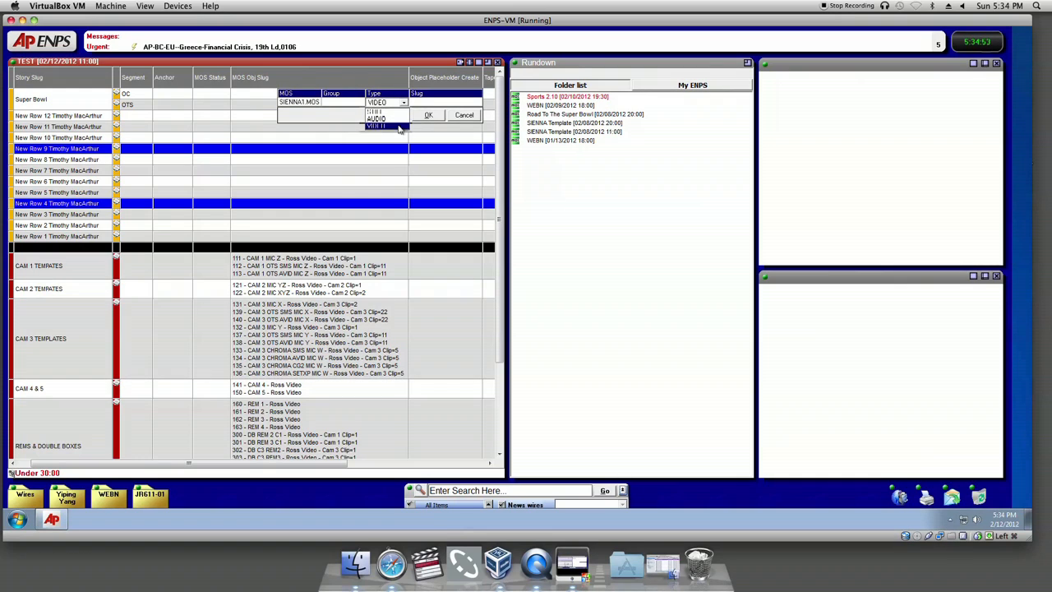
left_click(376, 102)
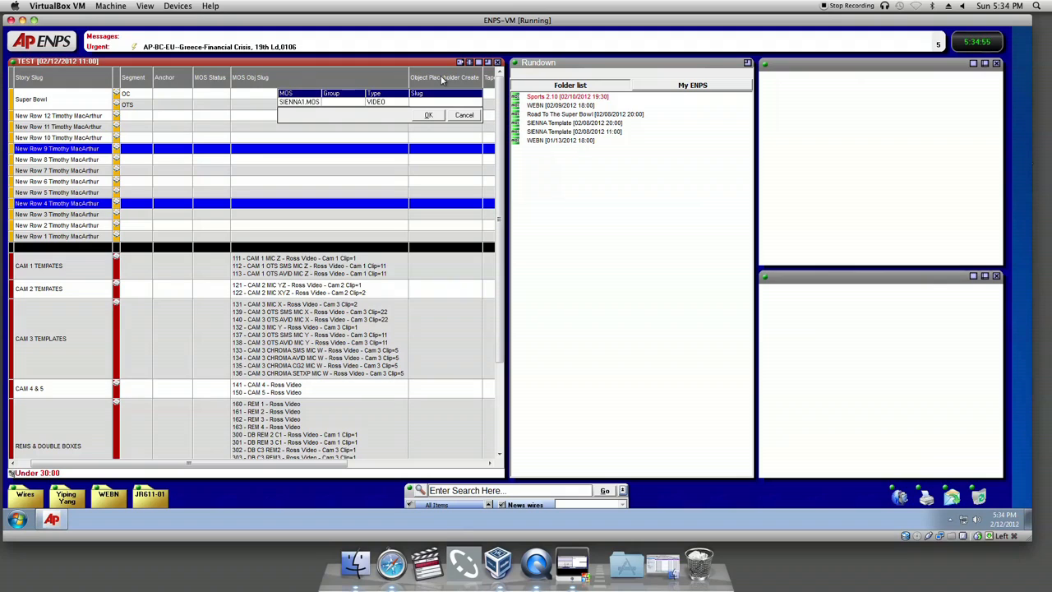
type("Super Bowl OC")
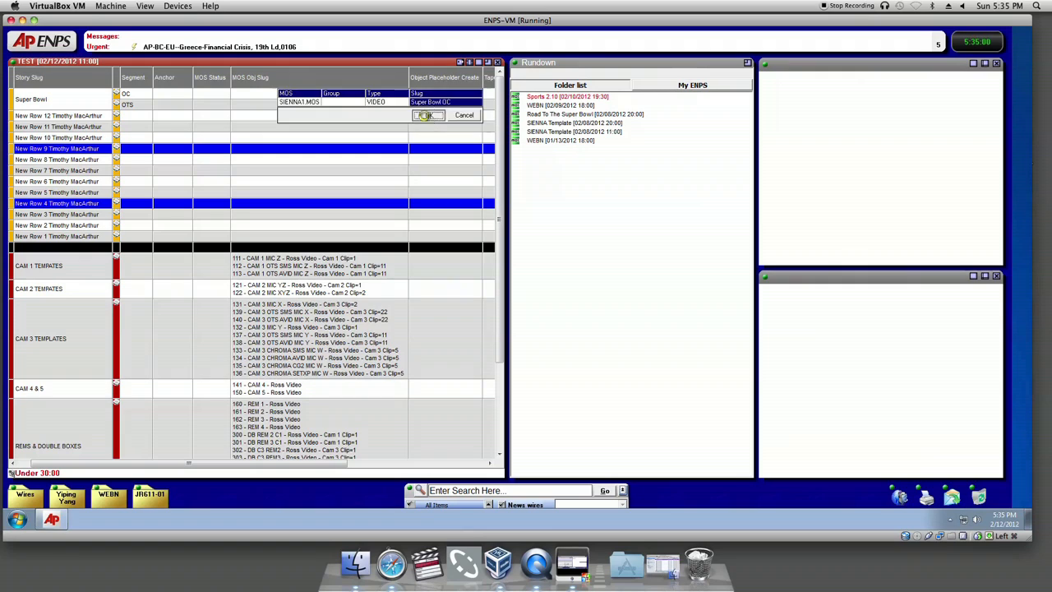
left_click(426, 115)
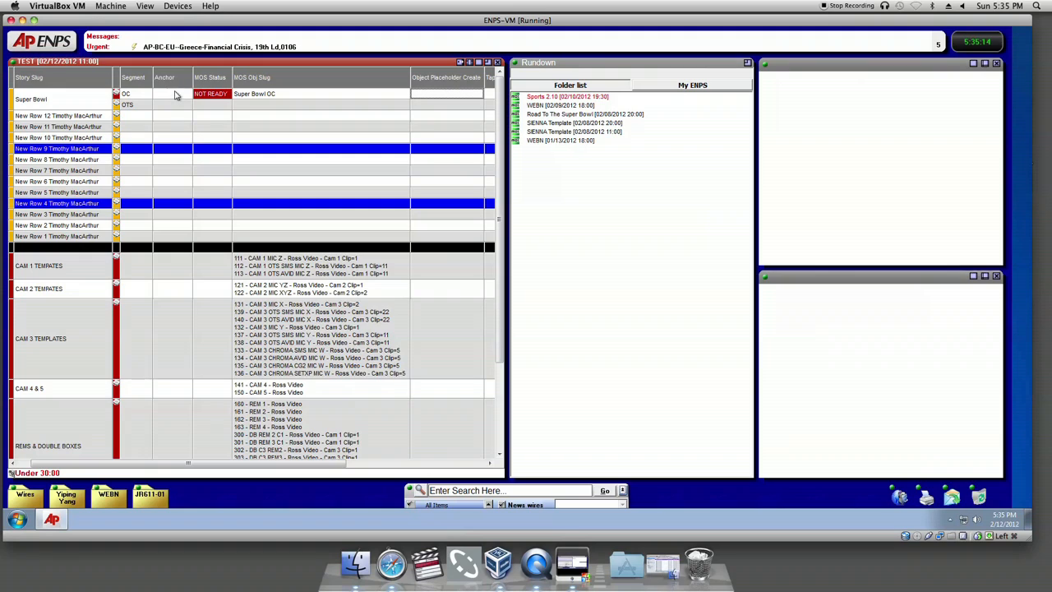
- Open the Super Bowl script and add the CAM 1 MIC Z OverDrive shot
double_click(31, 98)
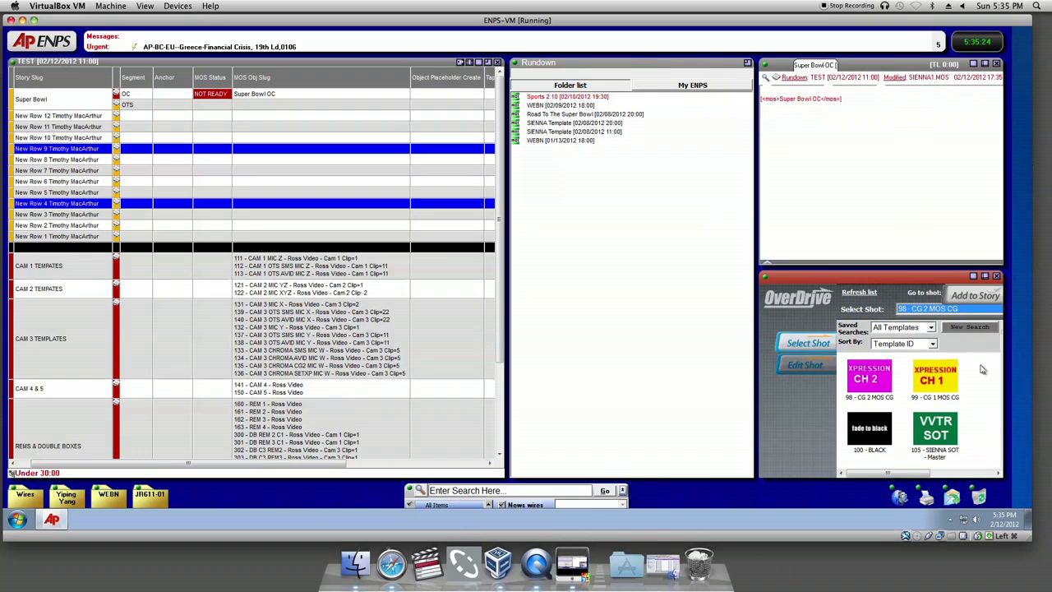
left_click(934, 432)
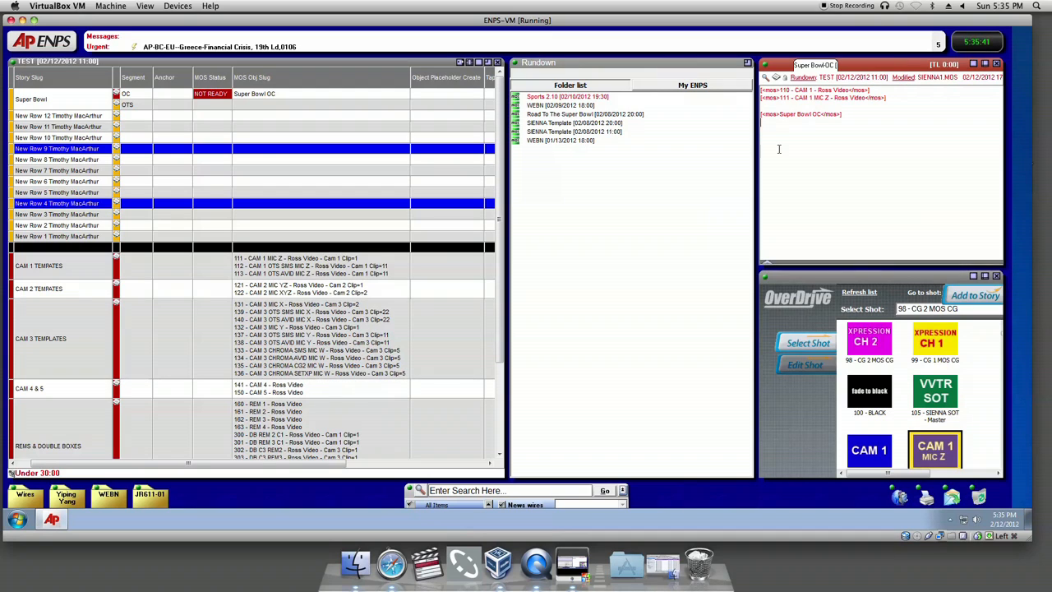
- Type the anchor read 'reader story Scr' below the placeholder line
type("reader s")
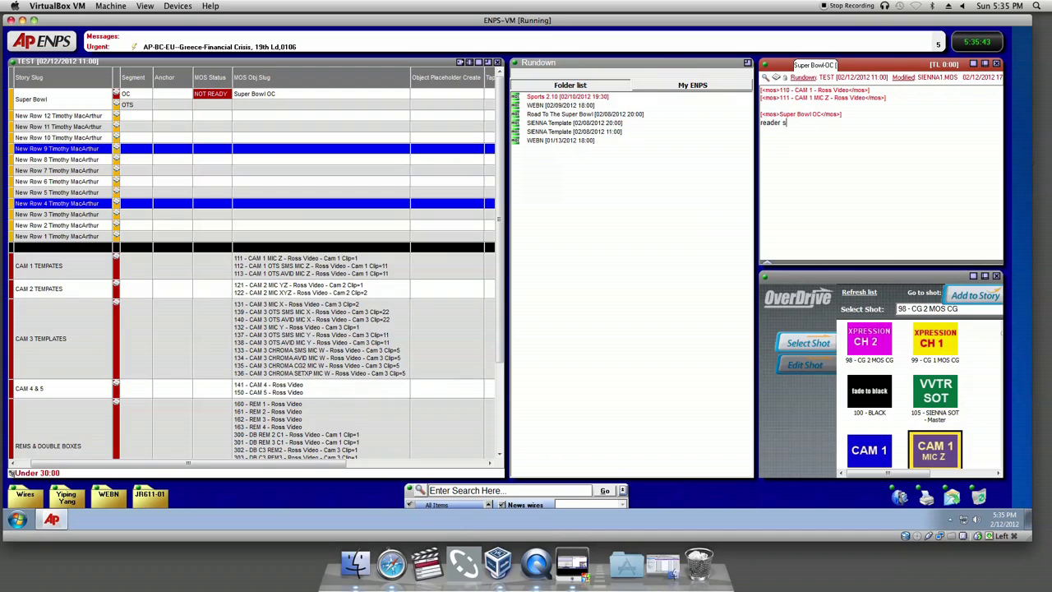
type("tory")
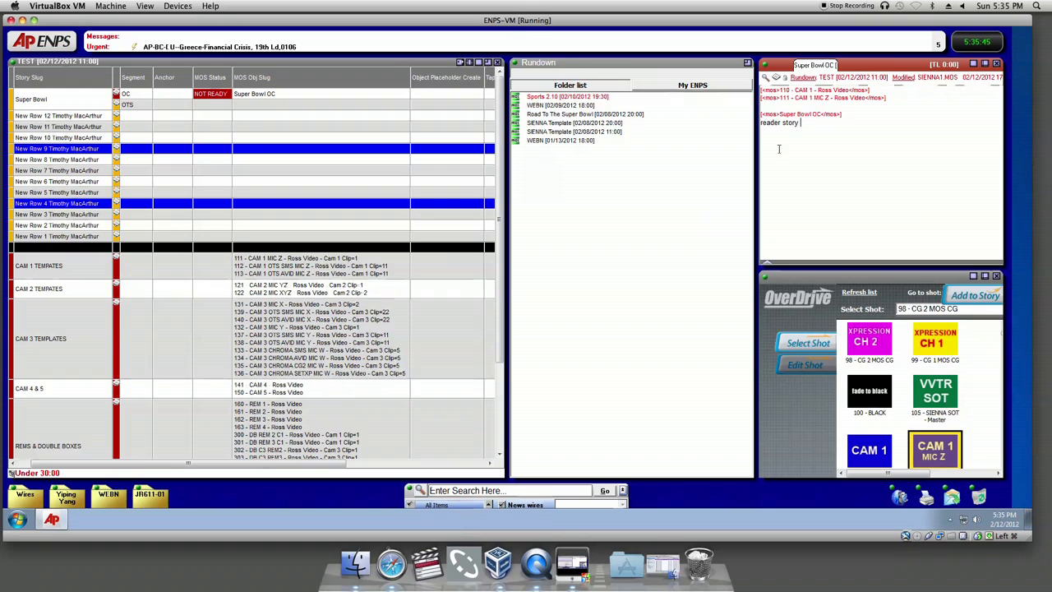
type("Scri")
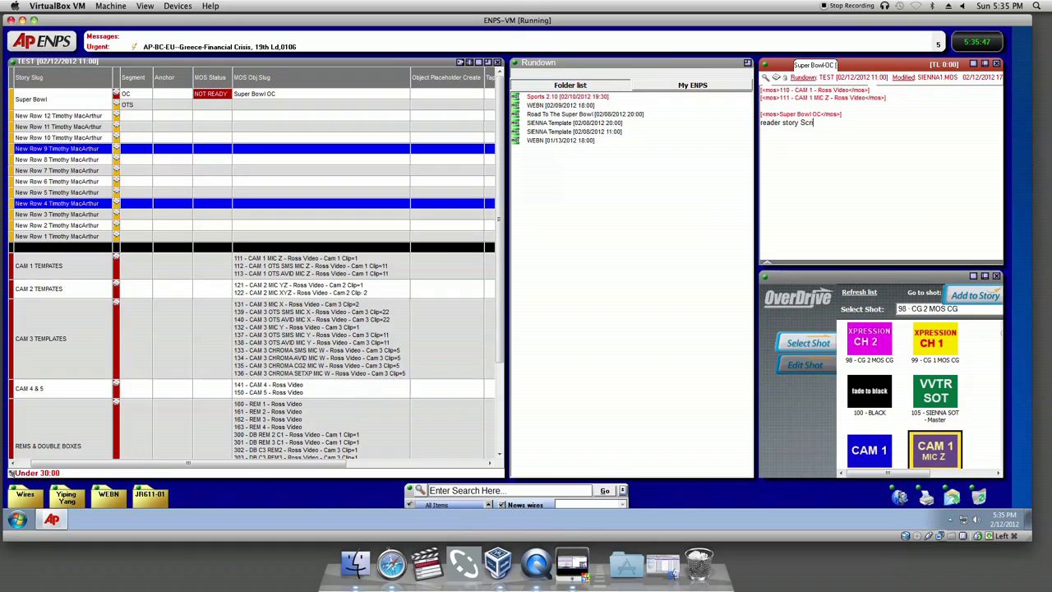